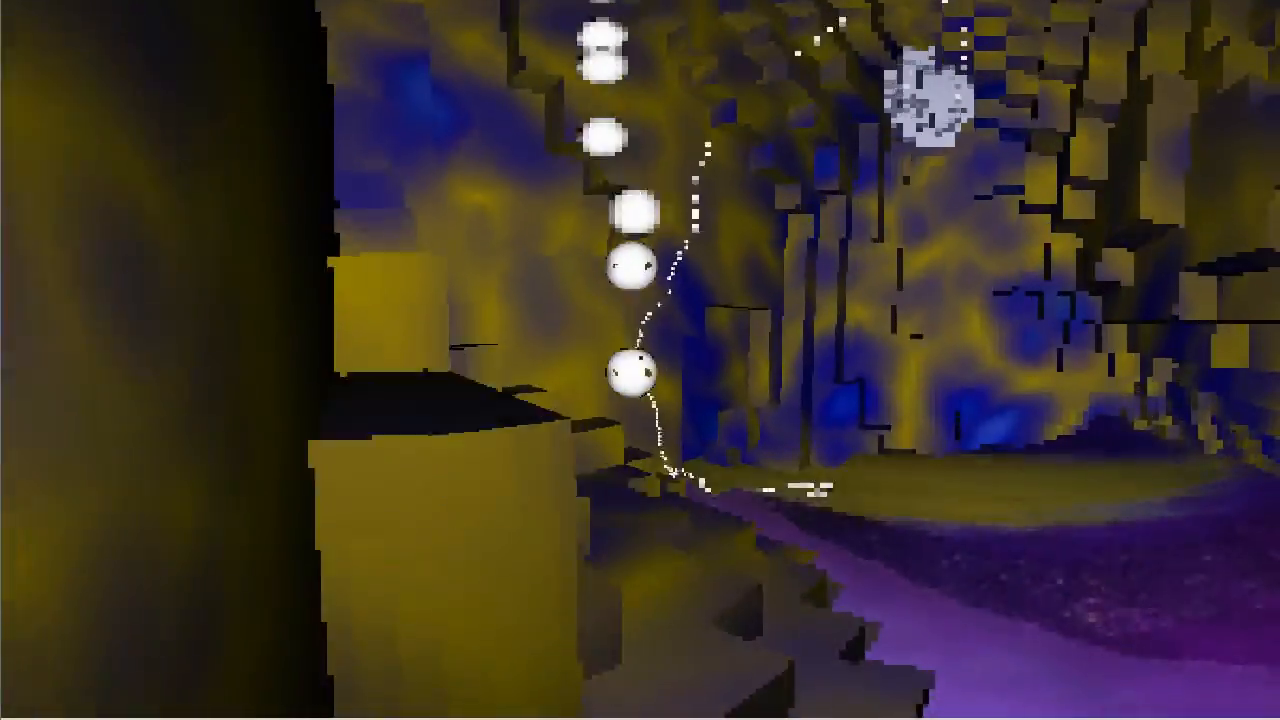
mouse_move(640, 360)
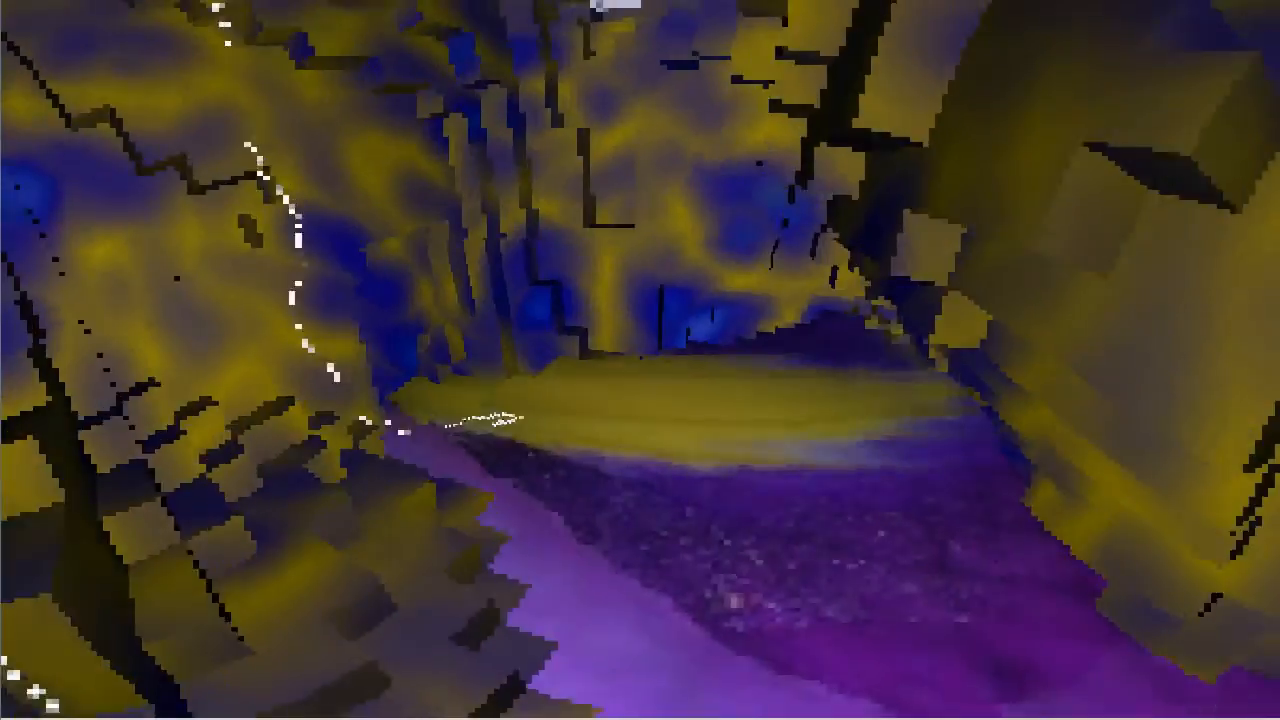